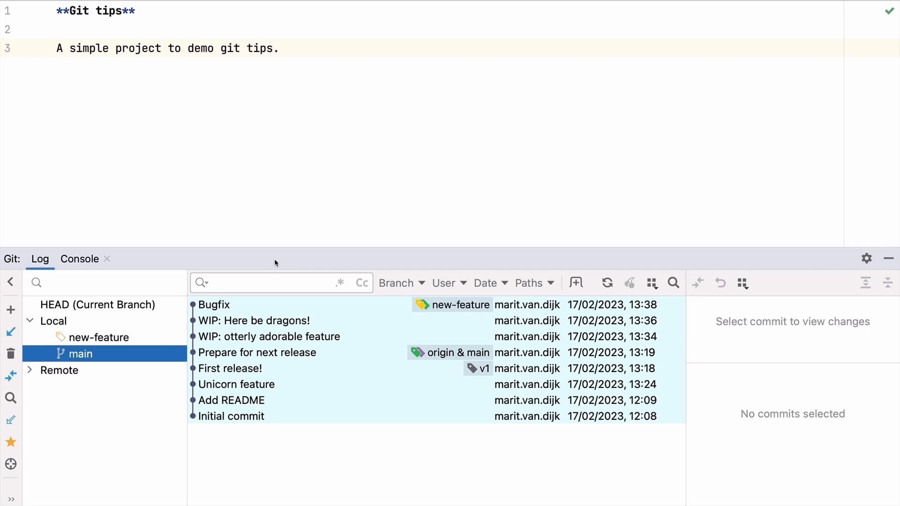
pyautogui.moveTo(274, 271)
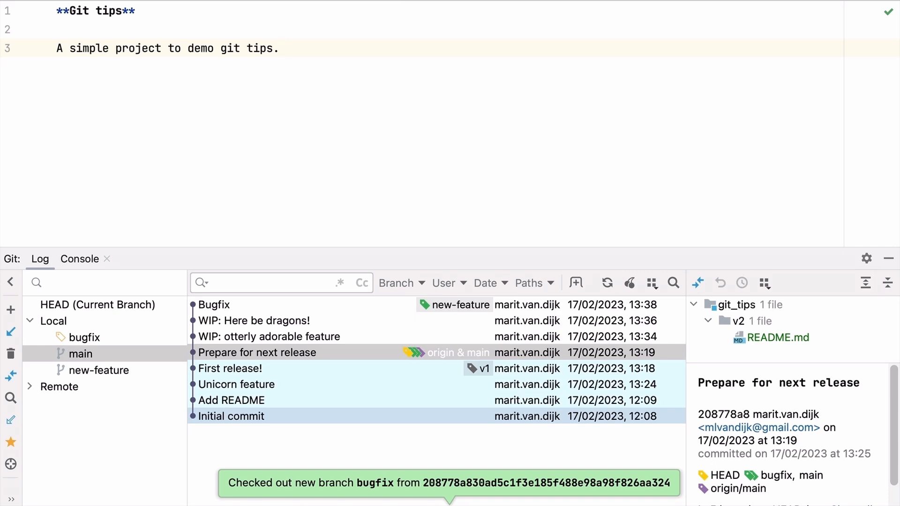
# Cherry-pick the Bugfix commit onto the bugfix branch.
pyautogui.rightClick(218, 305)
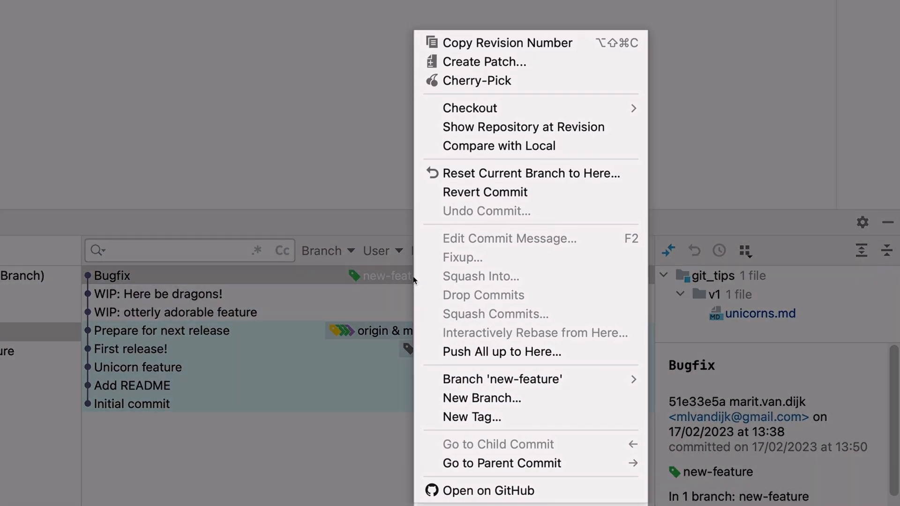
pyautogui.click(483, 82)
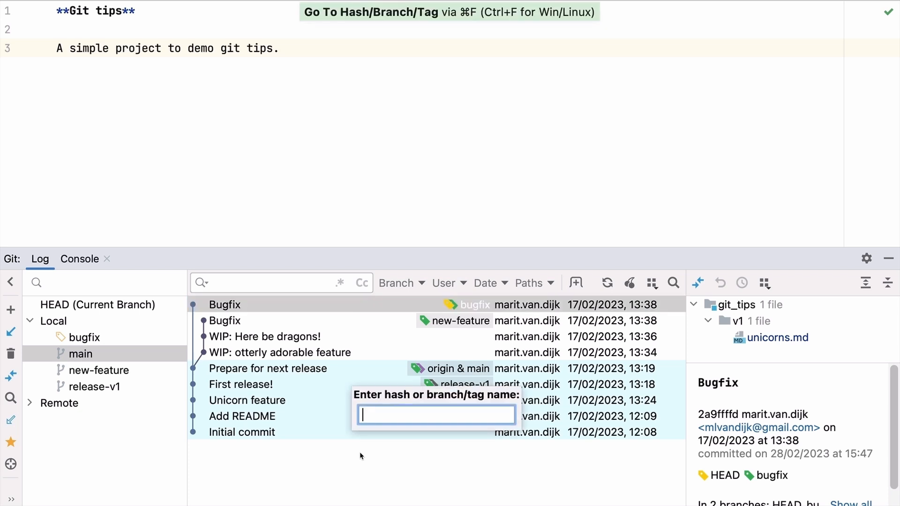
# Search the log for 'v1' and jump to the v1 tag.
pyautogui.write('v1')
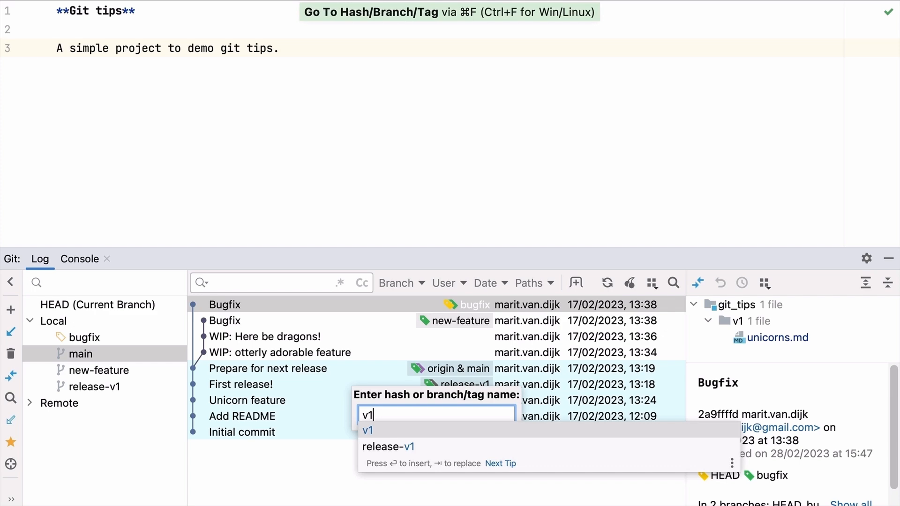
pyautogui.press('Down')
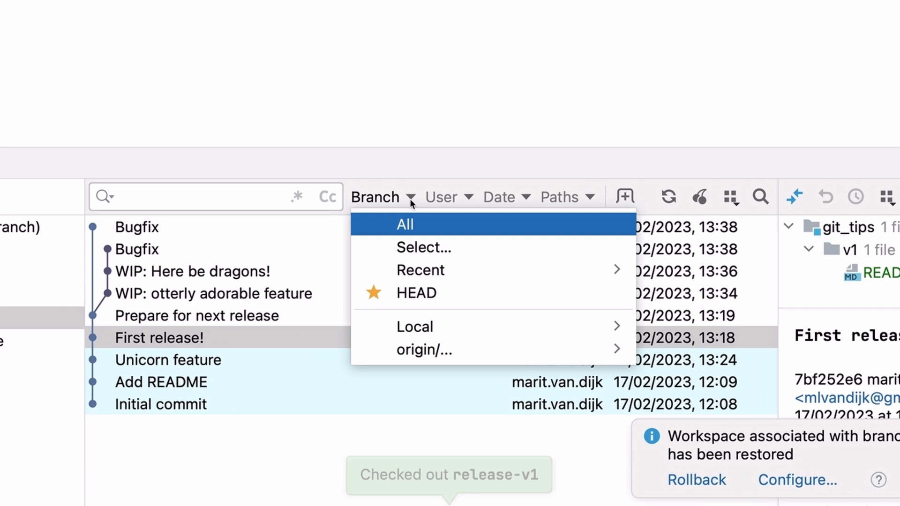
# Highlight not-cherry-picked commits using new-feature as the source branch.
pyautogui.click(499, 197)
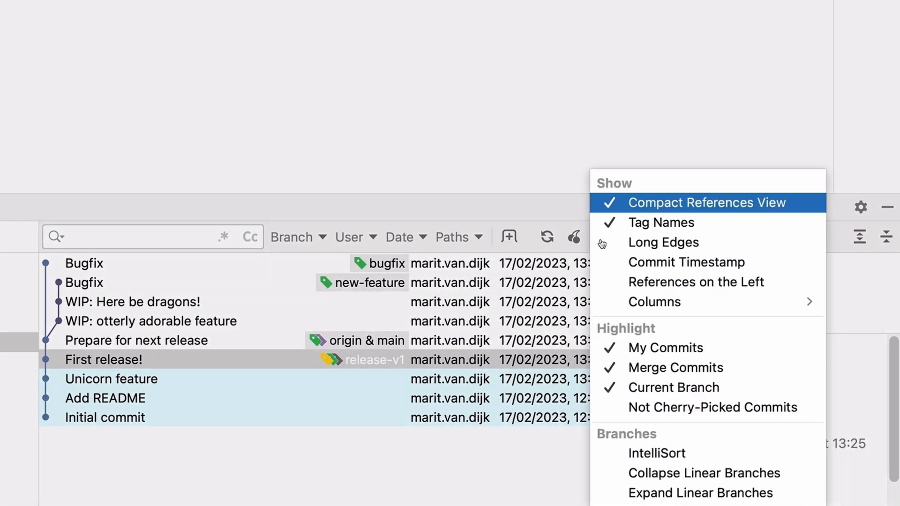
pyautogui.moveTo(663, 242)
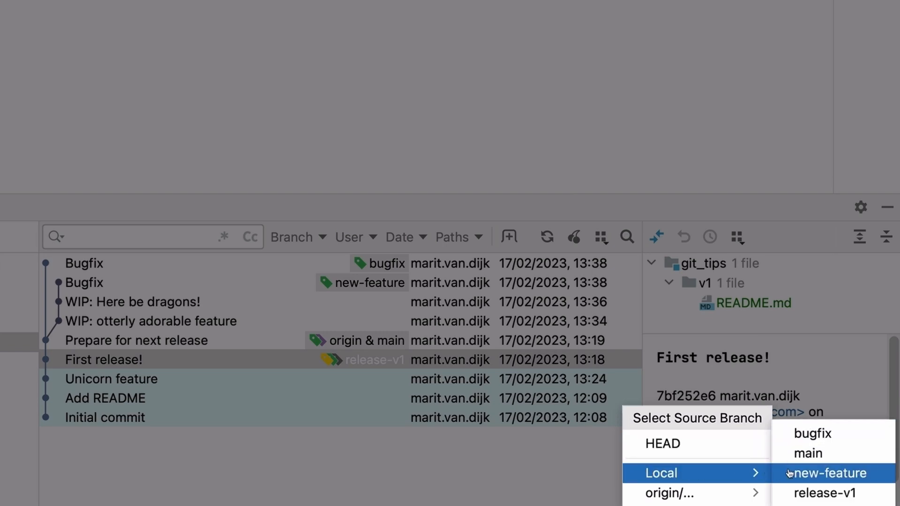
pyautogui.click(830, 473)
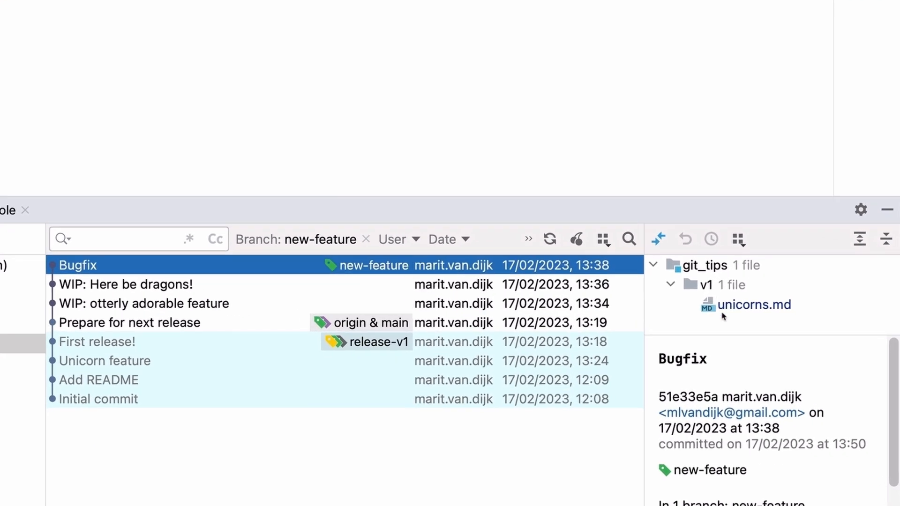
# Cherry-pick Bugfix onto release-v1 and clear the Branch: new-feature filter.
pyautogui.rightClick(754, 304)
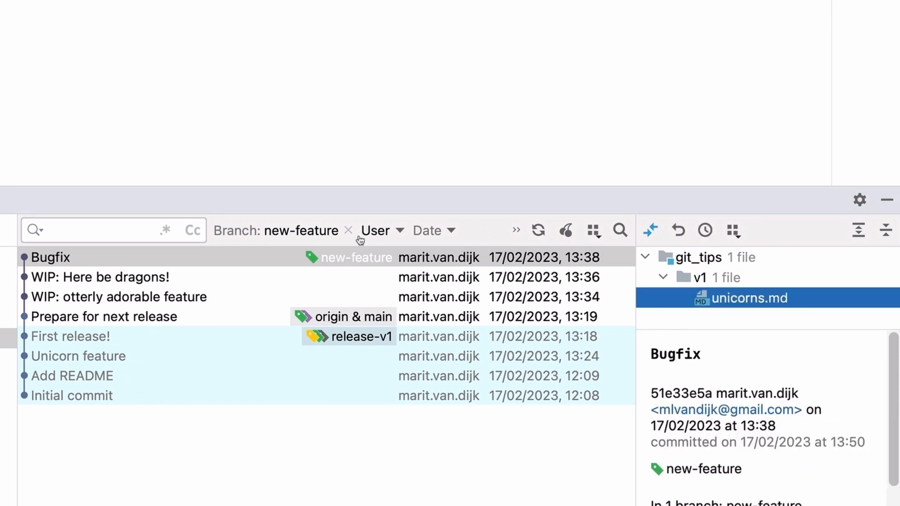
pyautogui.click(348, 230)
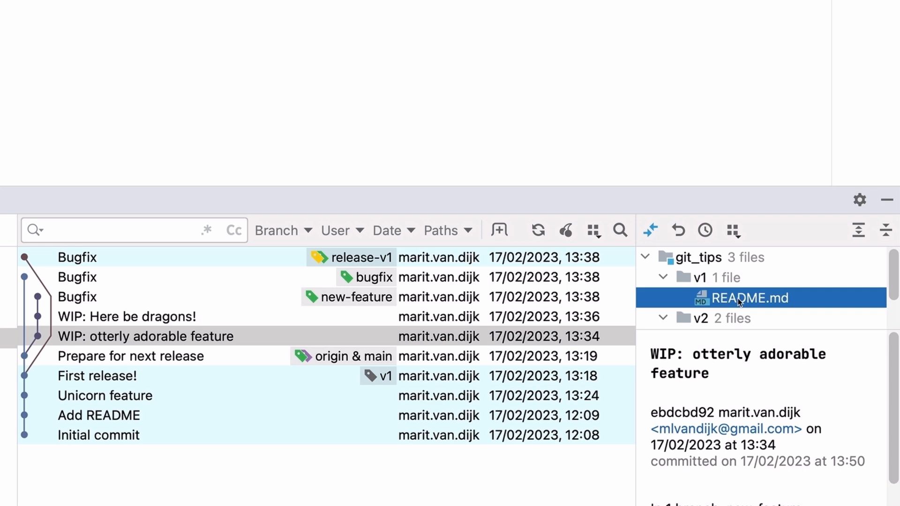
# Cherry-pick only README.md from 'WIP: otterly adorable feature' and commit it.
pyautogui.rightClick(751, 298)
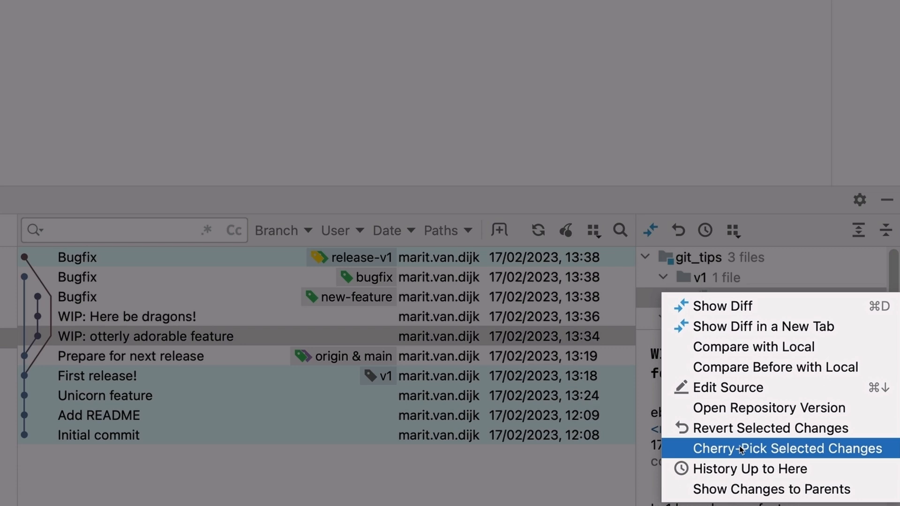
pyautogui.click(787, 448)
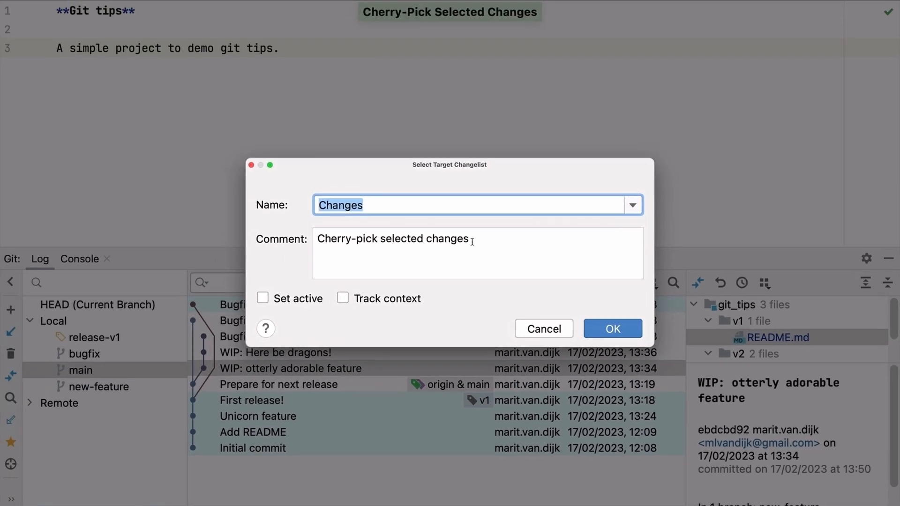
pyautogui.click(612, 328)
pyautogui.write('Cherry-pick')
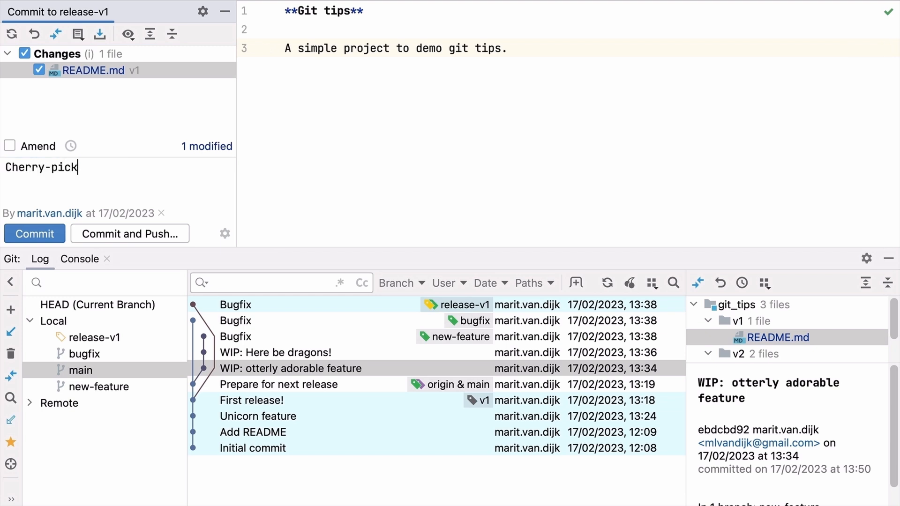
pyautogui.click(33, 233)
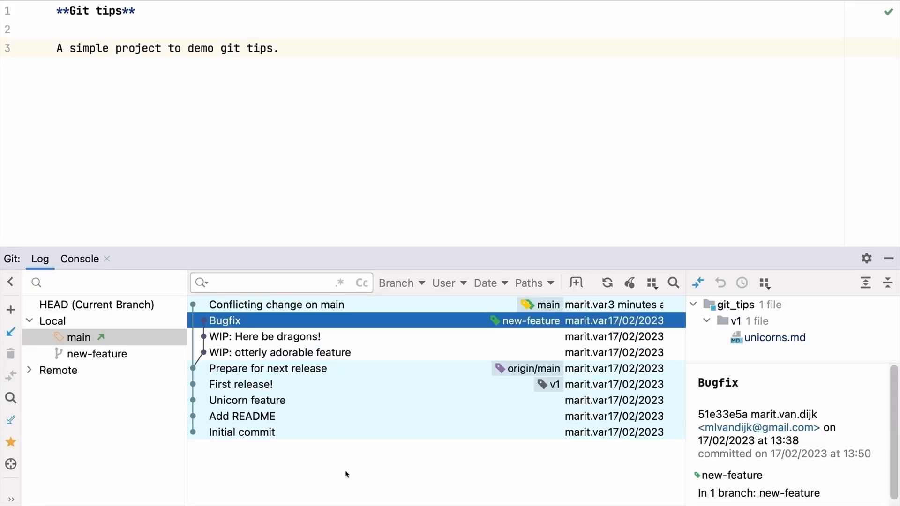
pyautogui.moveTo(629, 282)
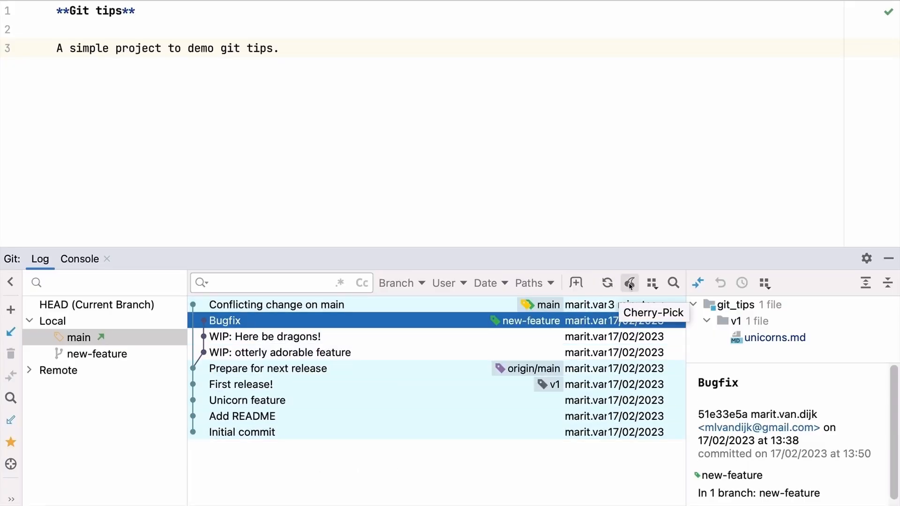
# Cherry-pick Bugfix onto main and merge the conflicting unicorns.md lines.
pyautogui.click(629, 283)
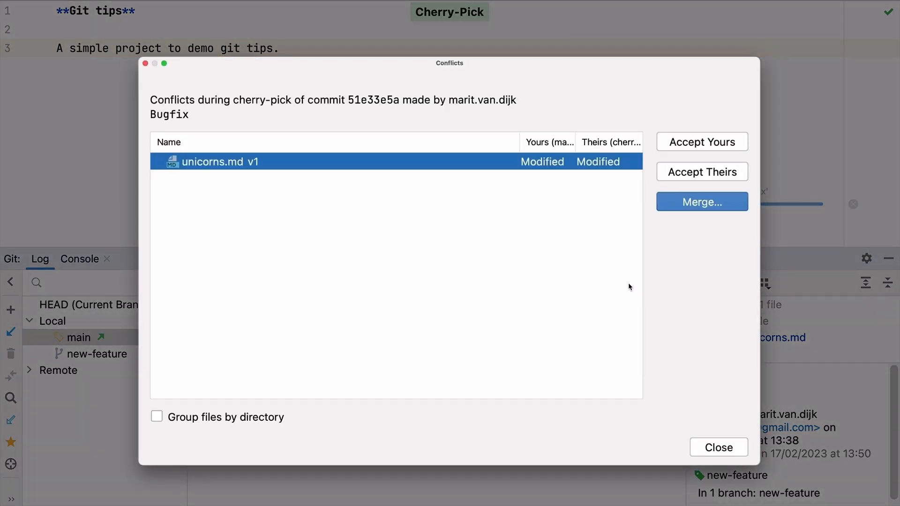
pyautogui.click(701, 201)
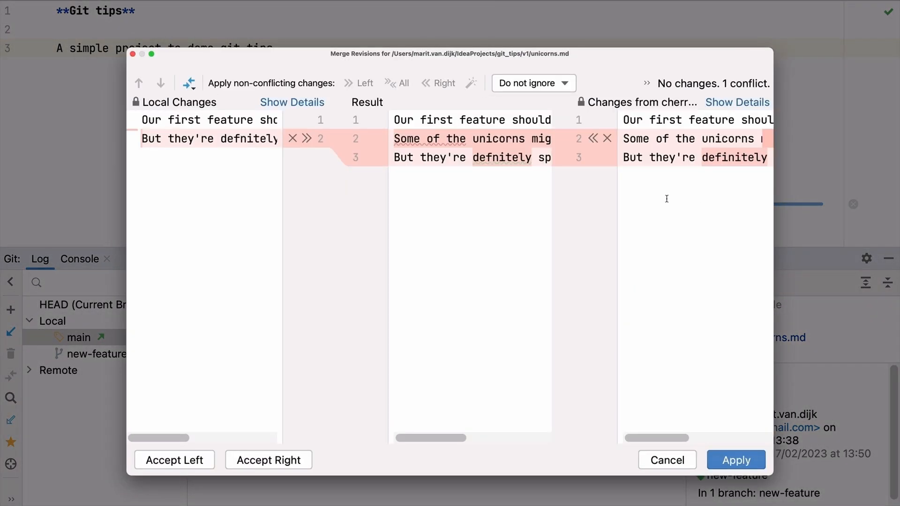
pyautogui.click(307, 138)
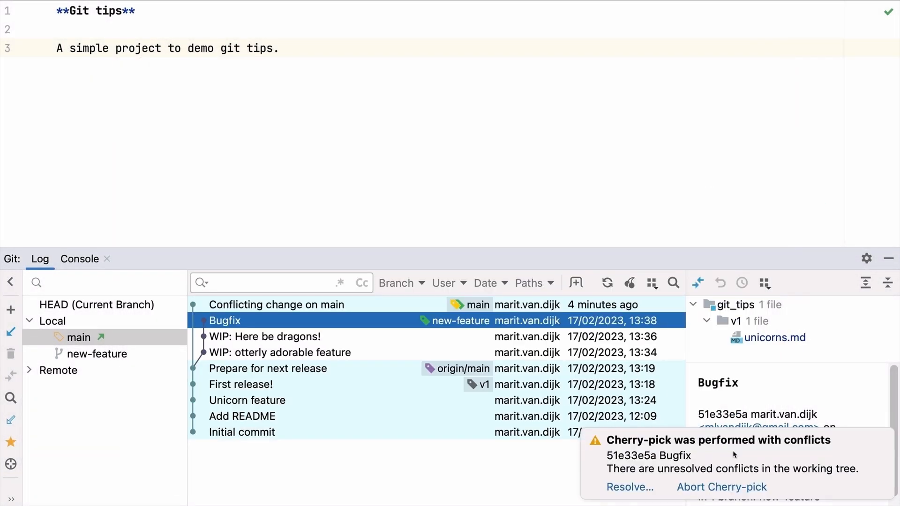
pyautogui.click(720, 487)
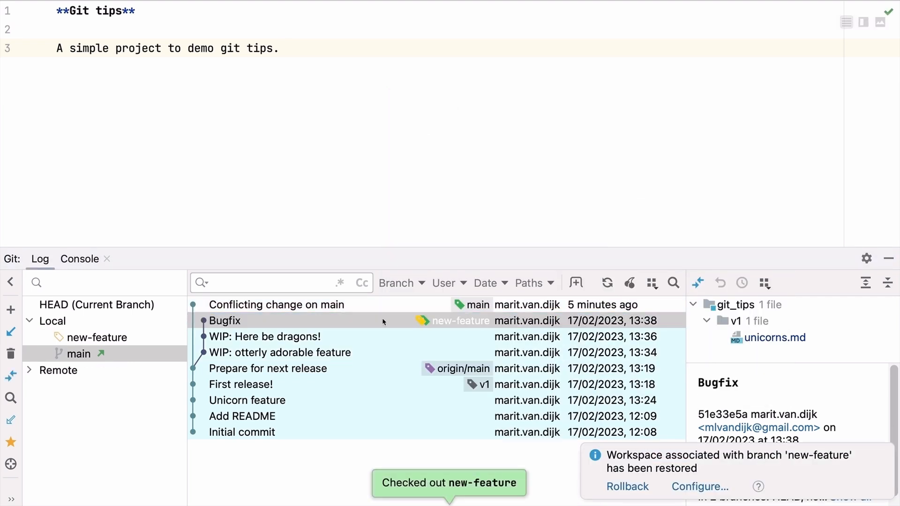
# Revert the Bugfix commit on new-feature from its log context menu.
pyautogui.rightClick(224, 320)
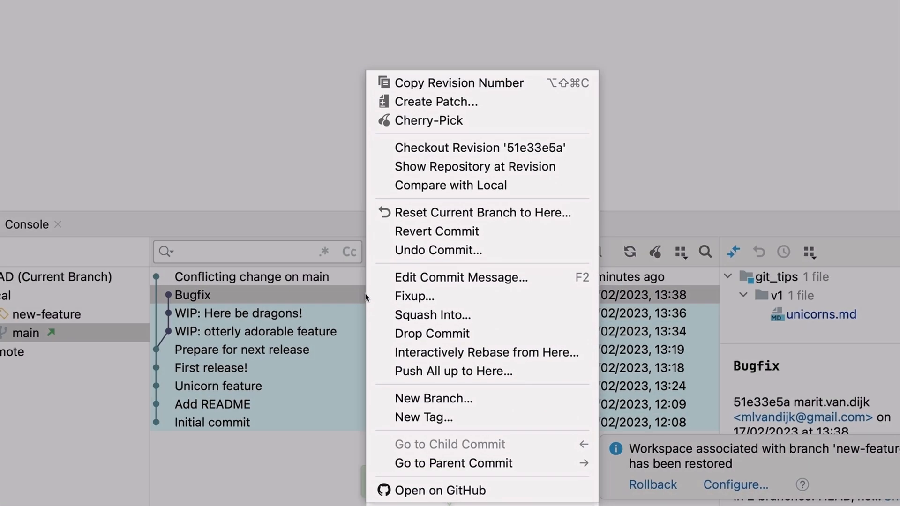
pyautogui.moveTo(431, 333)
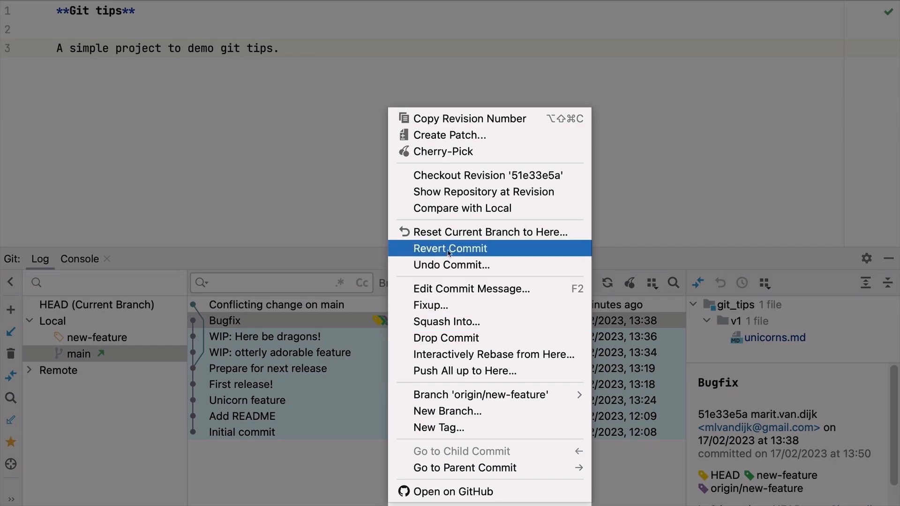
pyautogui.click(449, 249)
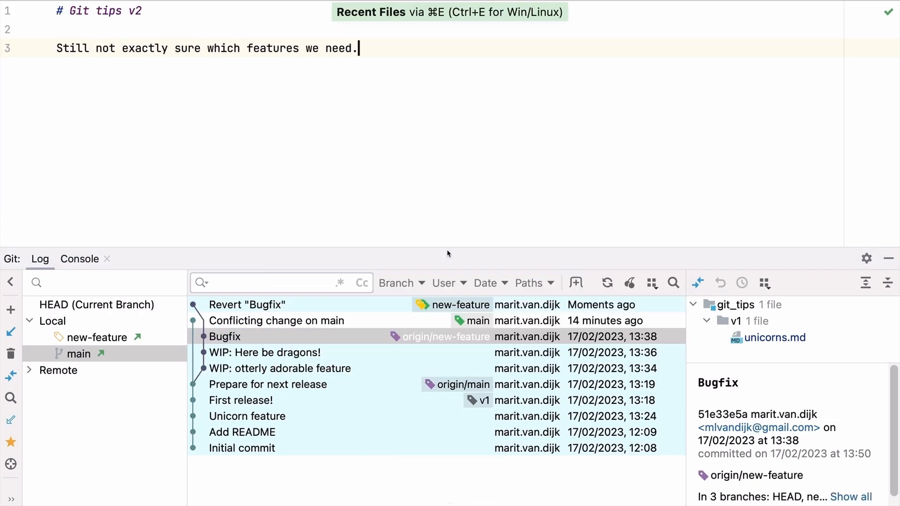